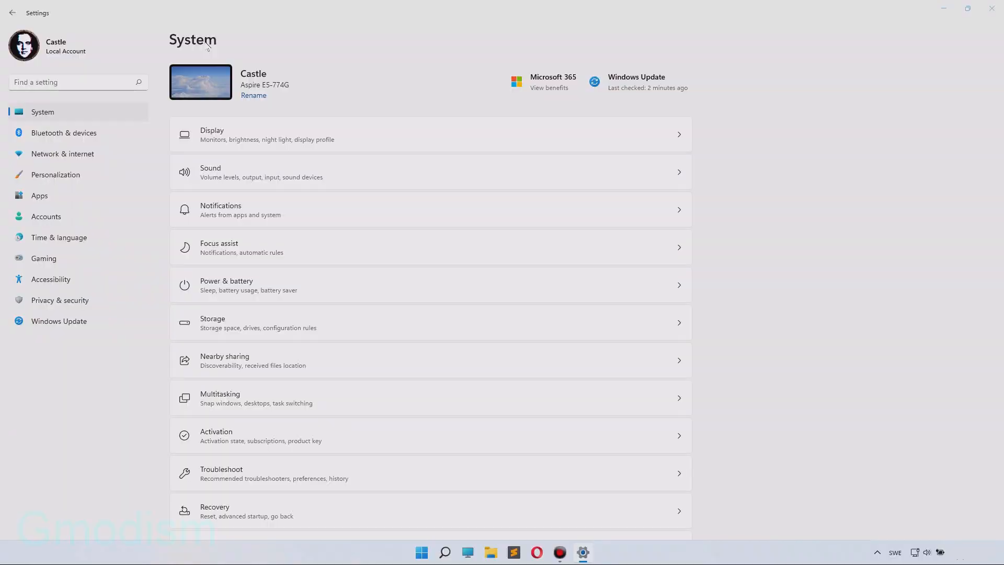
Step: Open the Project flyout with Win+P, showing Duplicate as the current mode
key("Win+P")
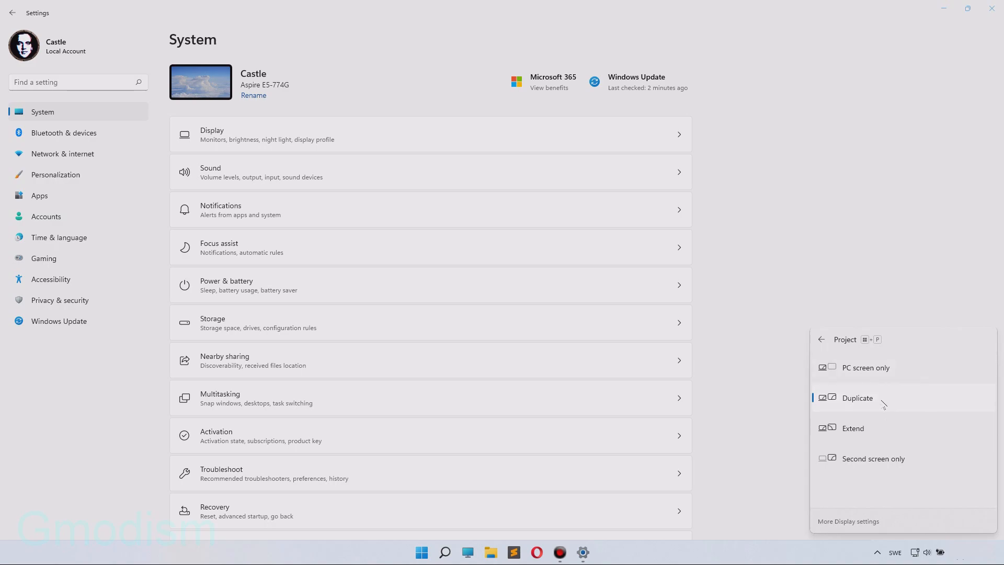
mouse_move(877, 379)
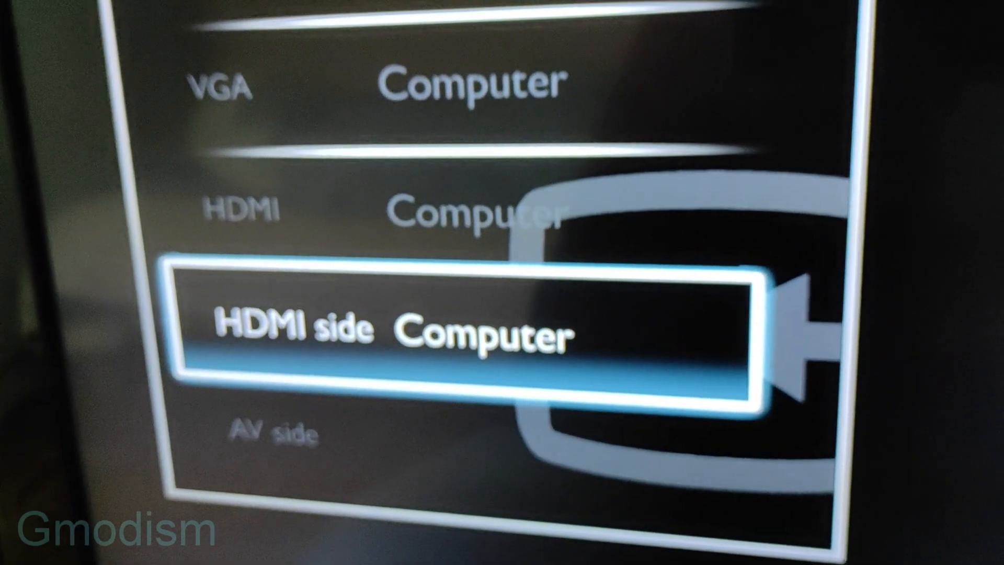
Step: Switch the TV source to the HDMI side (Computer) input
key("Up")
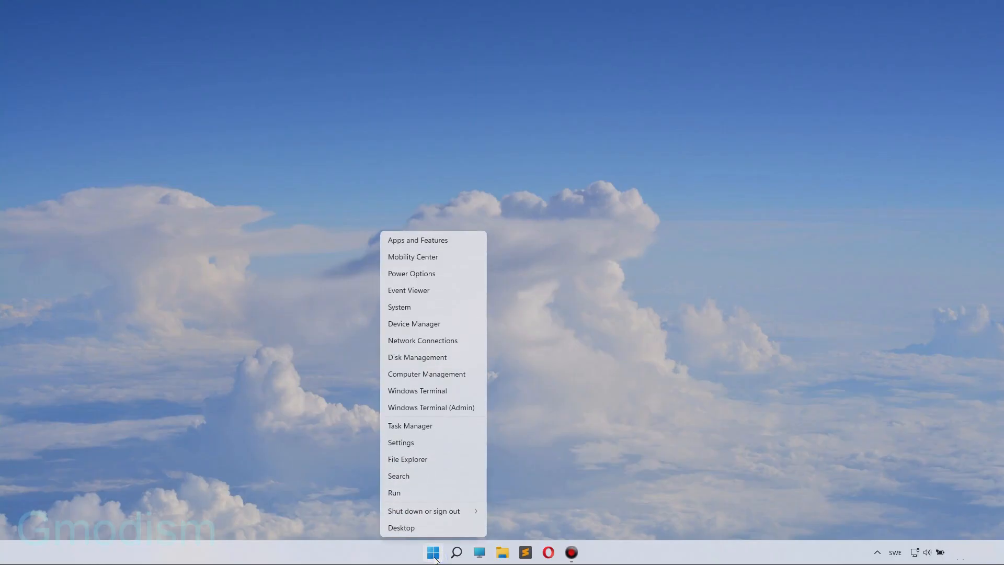
mouse_move(424, 391)
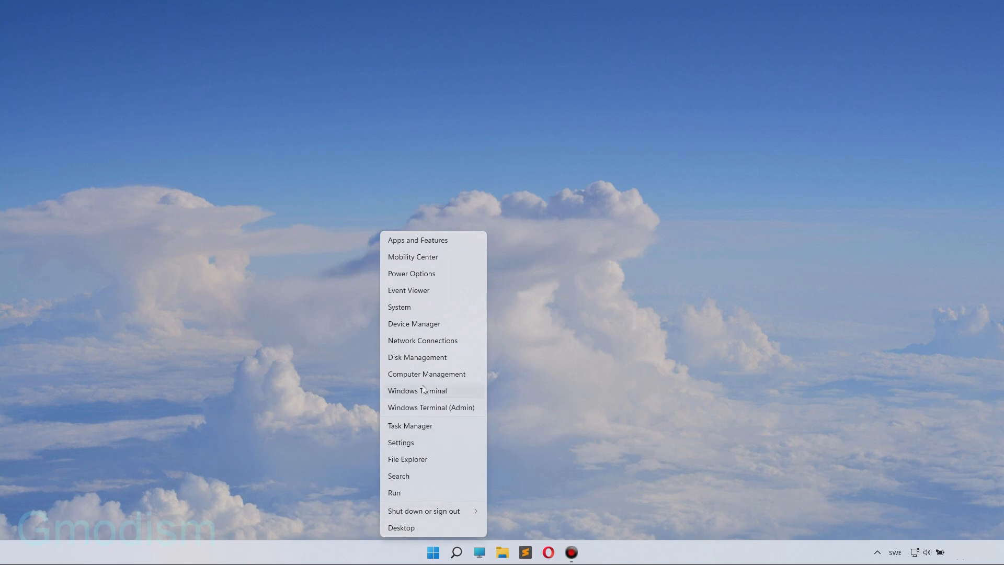
mouse_move(430, 341)
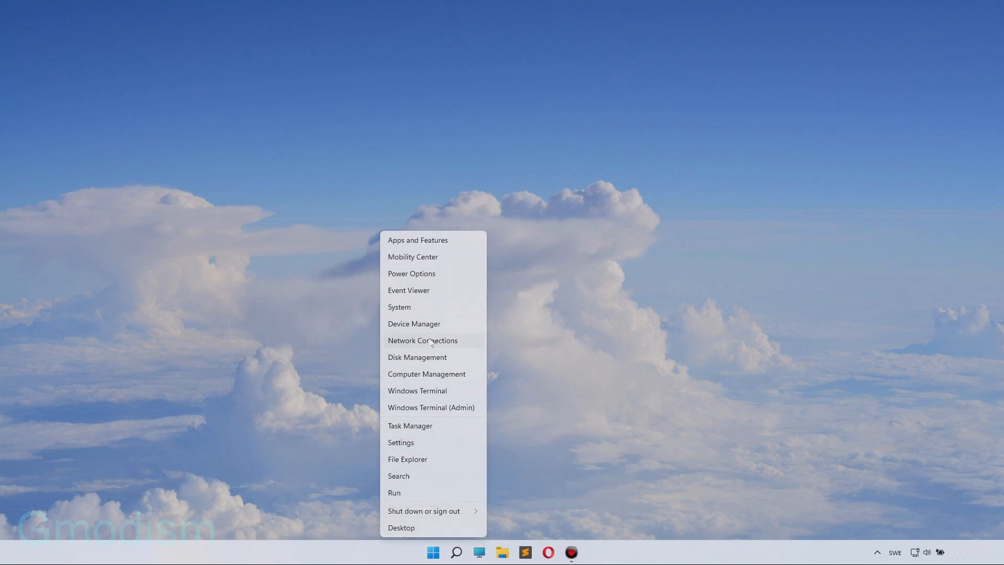
Step: Open Device Manager and expand Display adapters to show Intel HD Graphics 620 and GTX 950M
left_click(422, 328)
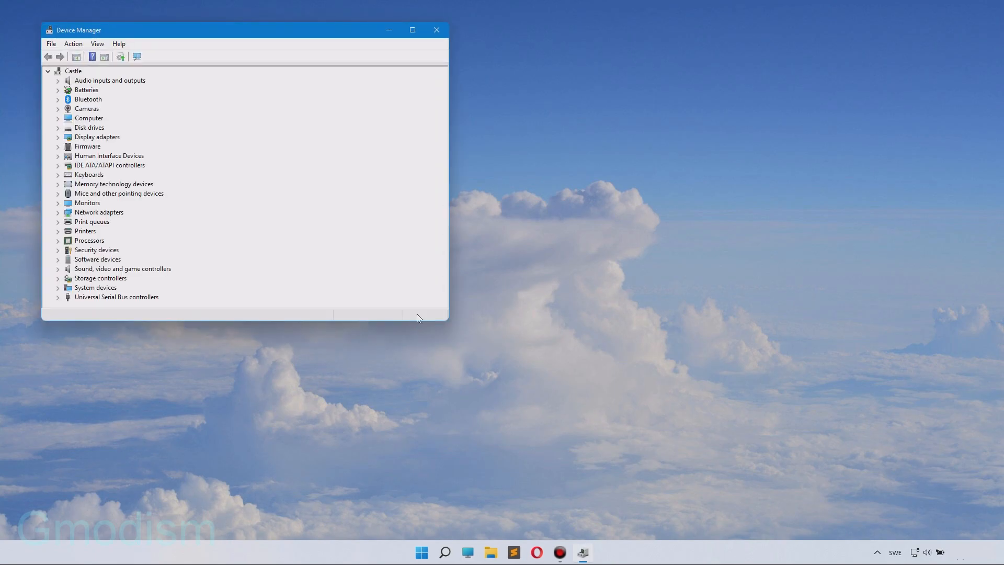
mouse_move(419, 249)
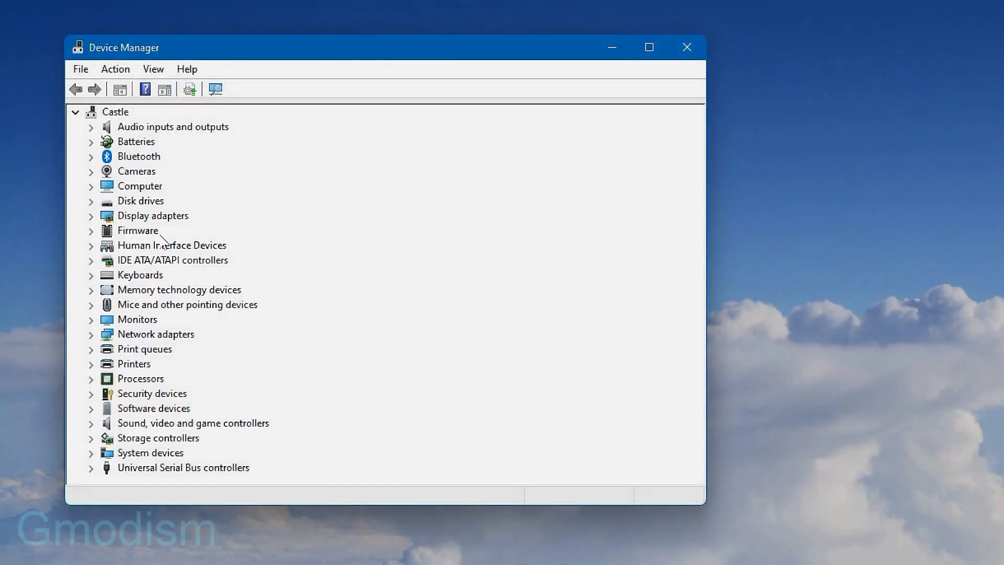
mouse_move(154, 182)
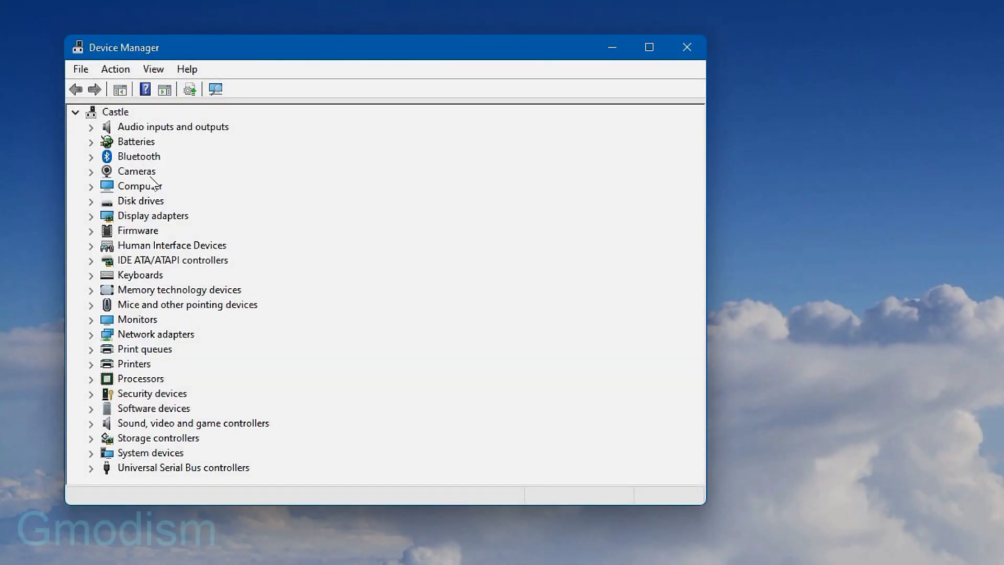
left_click(92, 216)
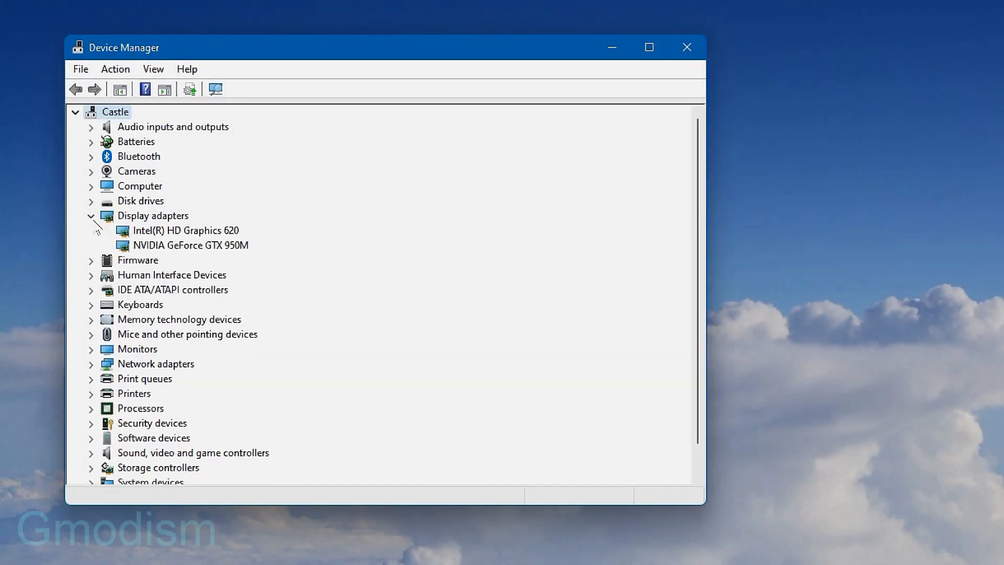
Step: Search automatically for a GeForce GTX 950M driver and dismiss the already-up-to-date result
right_click(186, 230)
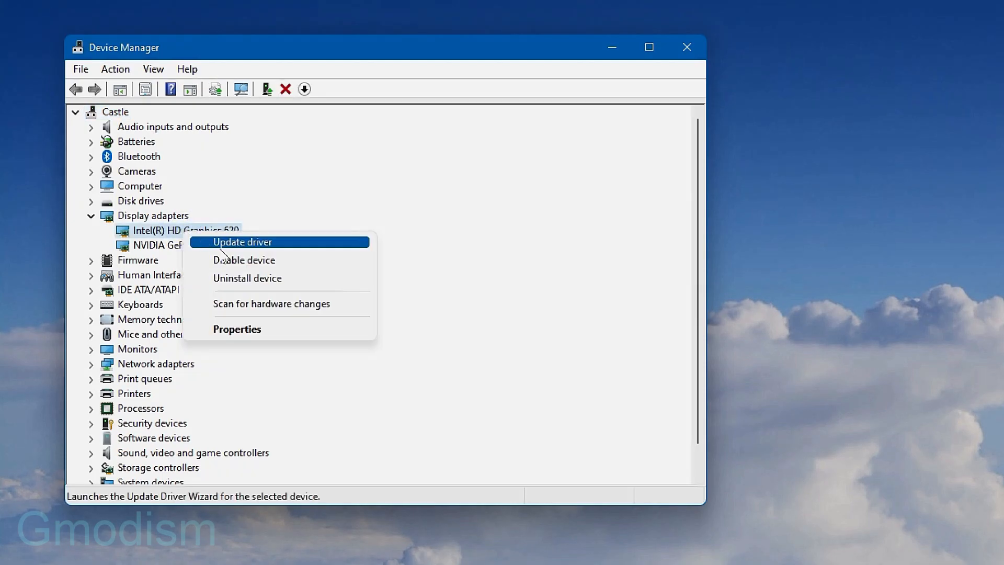
left_click(242, 241)
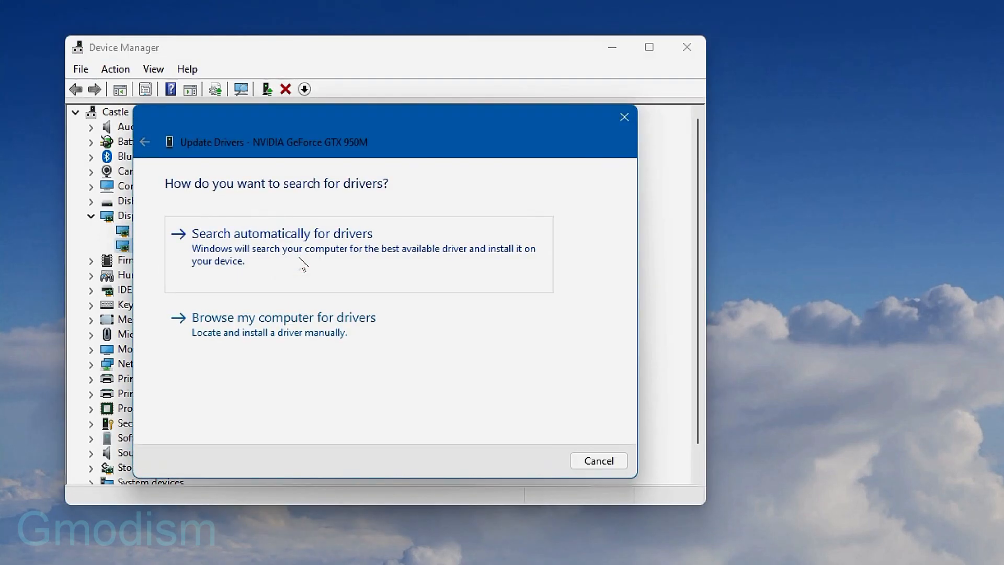
left_click(281, 233)
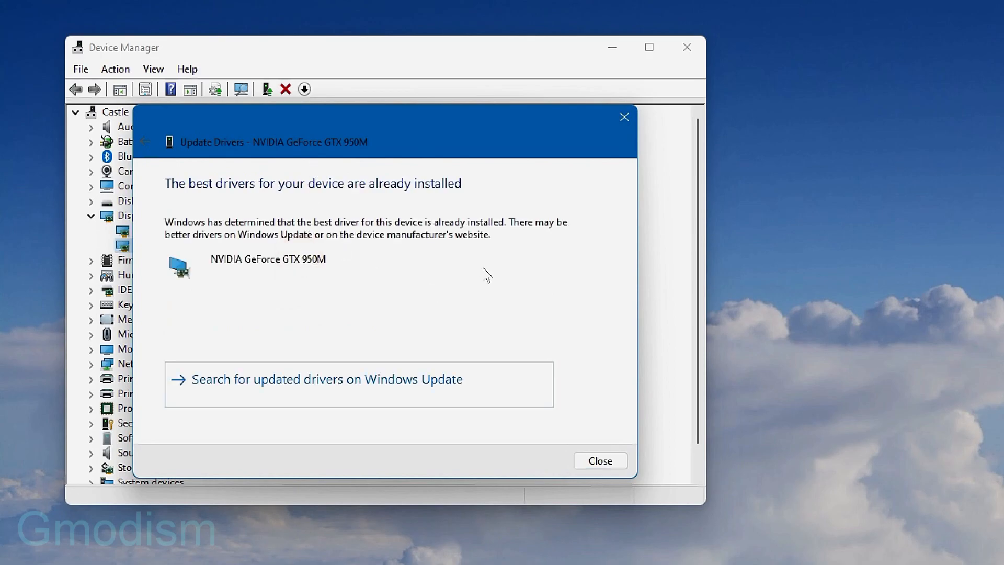
left_click(600, 460)
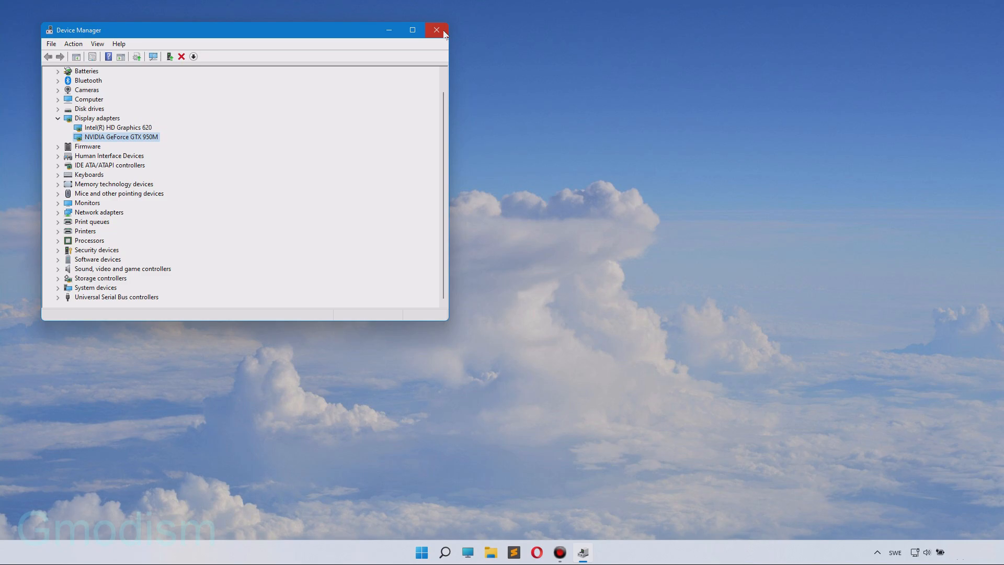
Step: Close Device Manager and open Windows Update from the taskbar search
left_click(437, 30)
type("windows update")
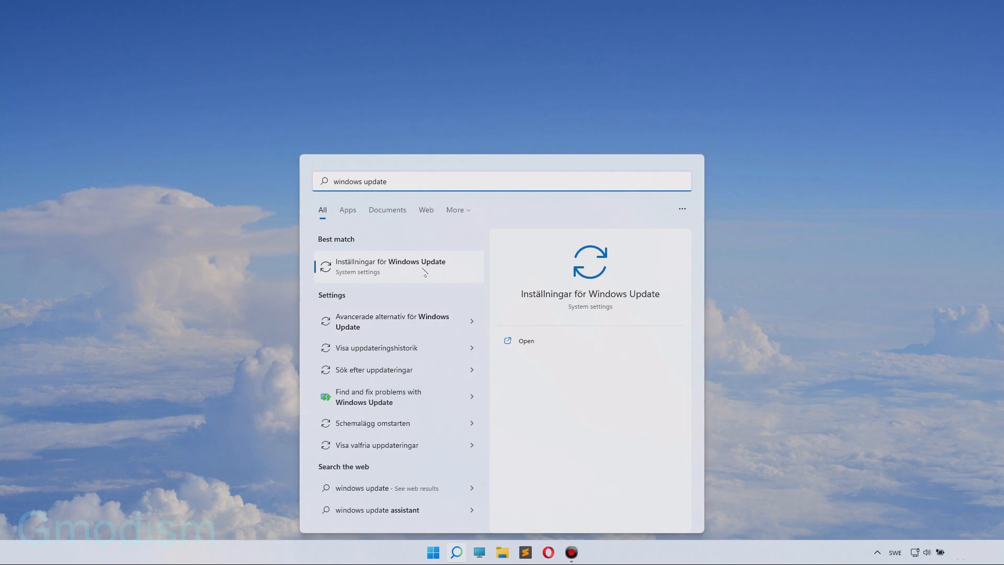
left_click(390, 266)
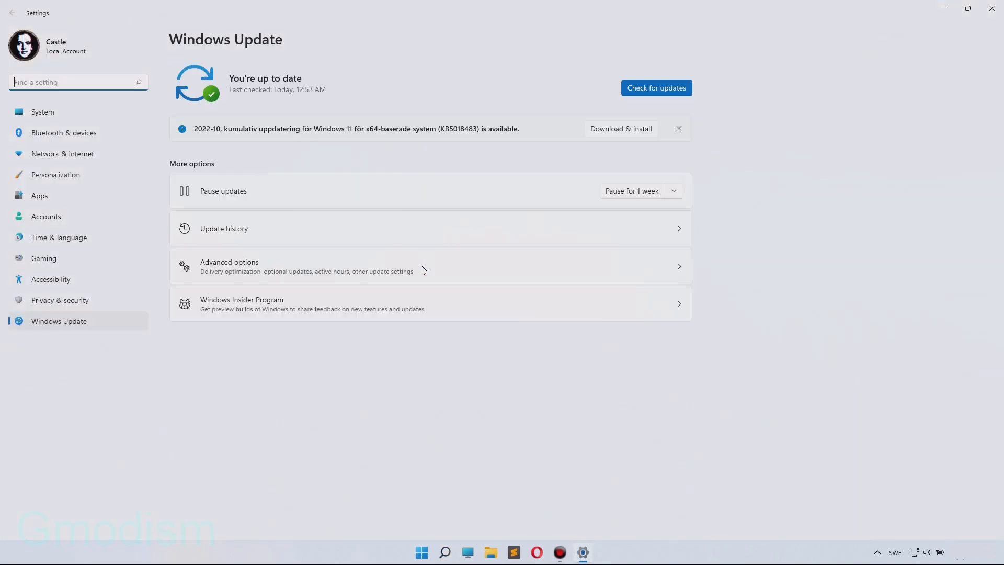
mouse_move(658, 73)
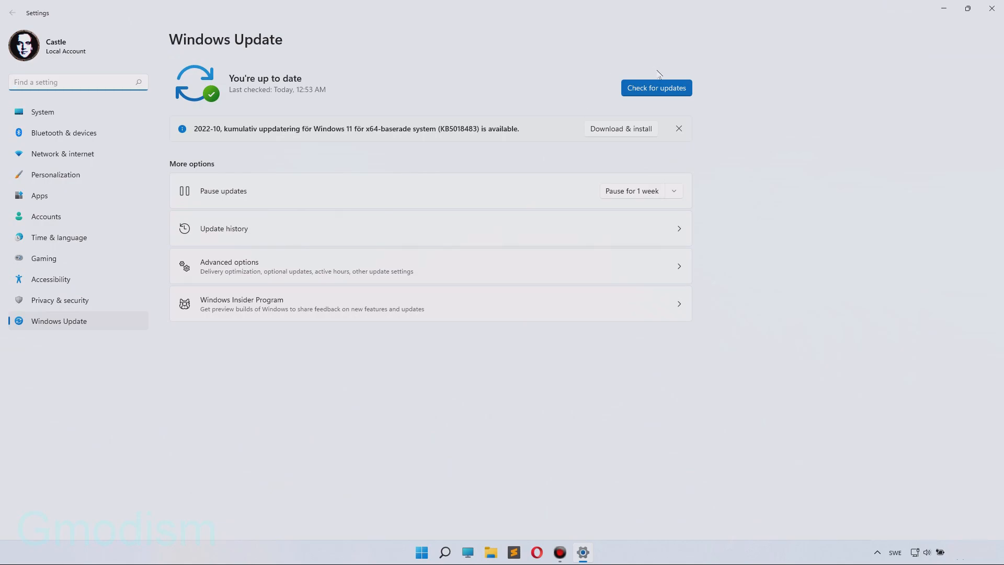
Step: Check for updates so the .NET Framework cumulative update installs, then go to System
left_click(656, 88)
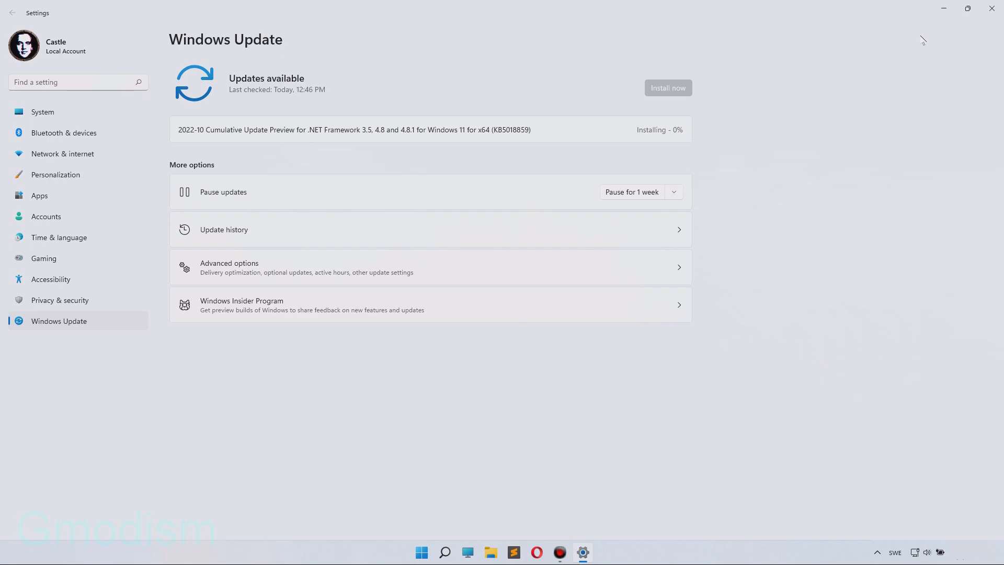
mouse_move(73, 61)
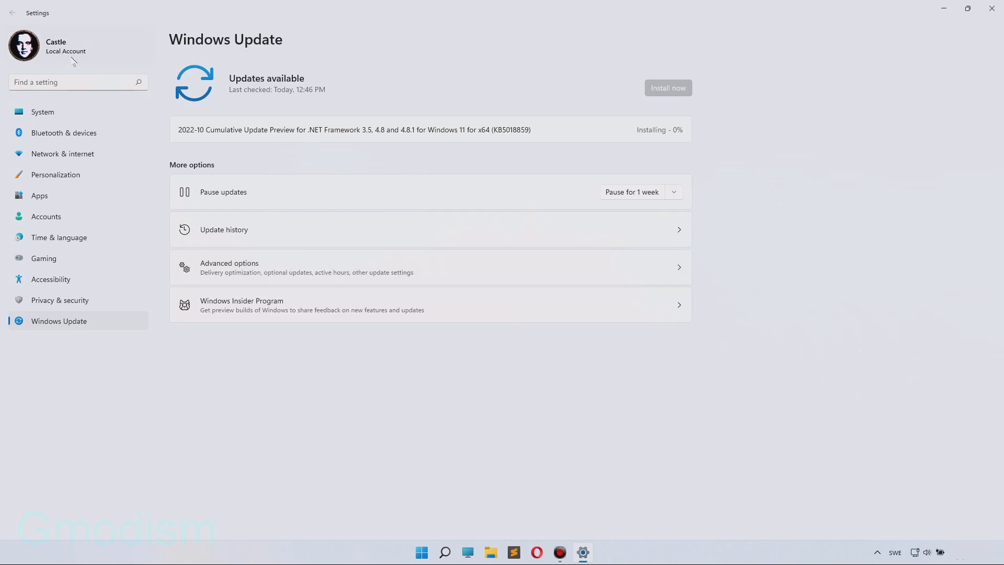
left_click(43, 111)
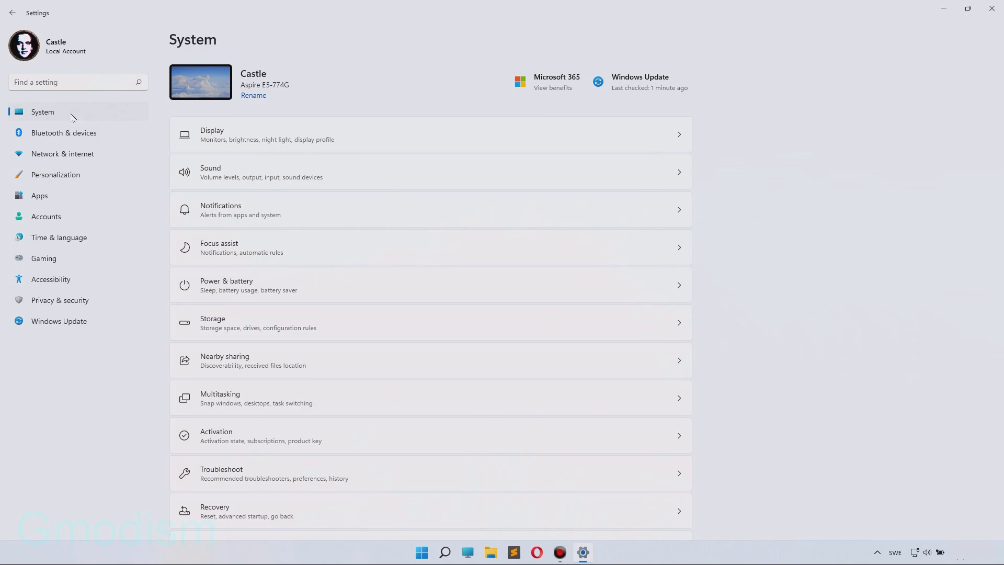
Step: Open Display settings and expand the multiple-display mode dropdown showing Duplicate
left_click(338, 132)
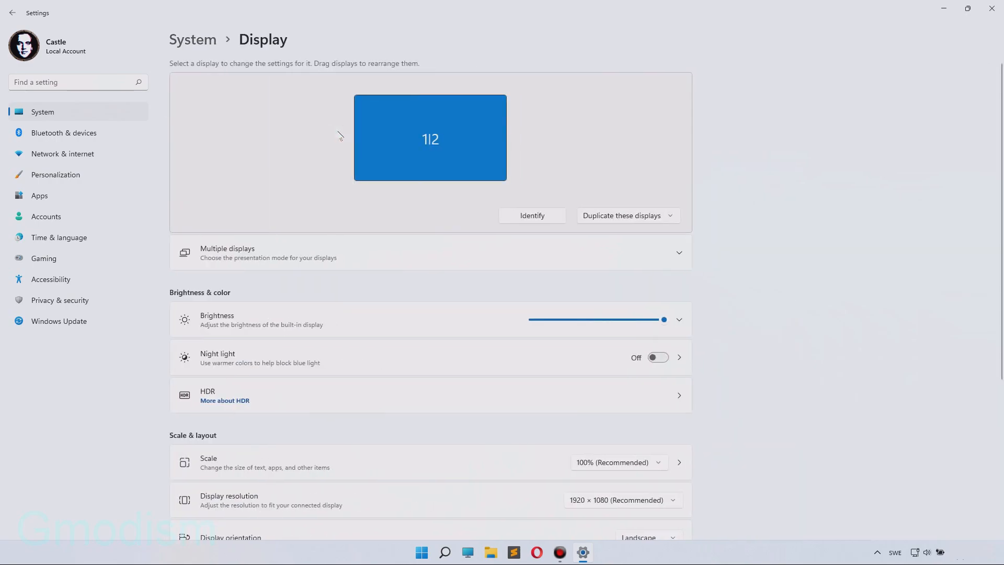
left_click(549, 216)
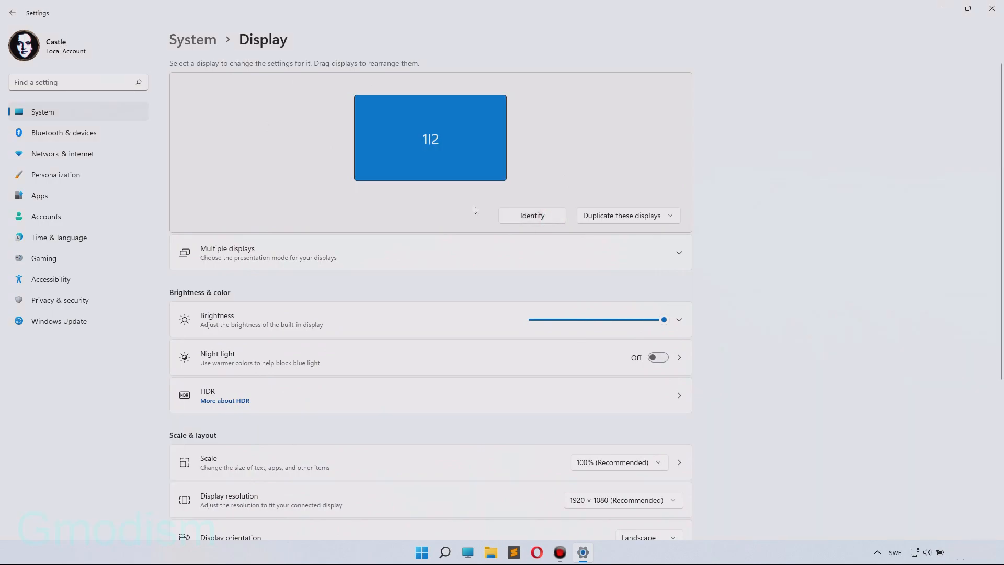
mouse_move(604, 219)
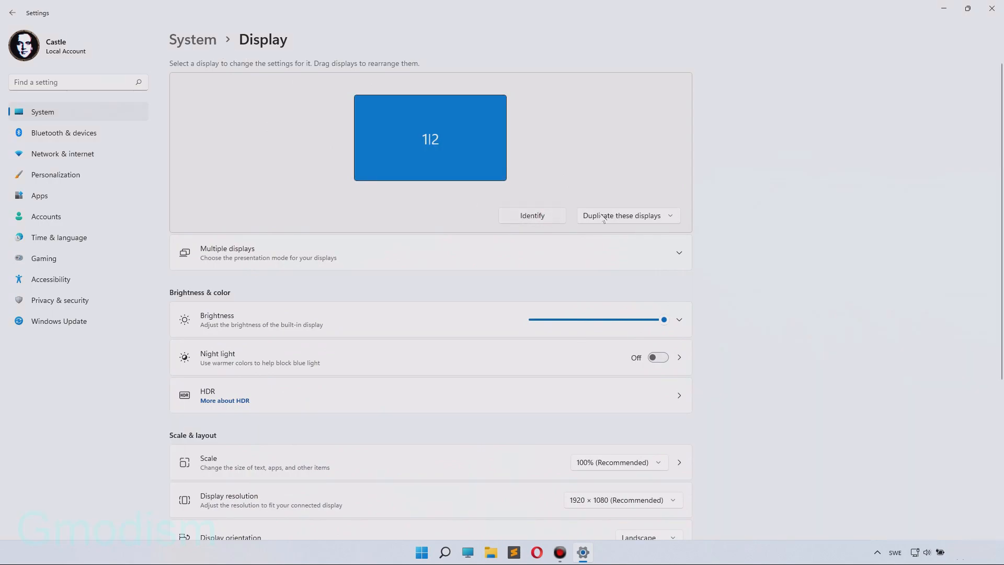
left_click(628, 216)
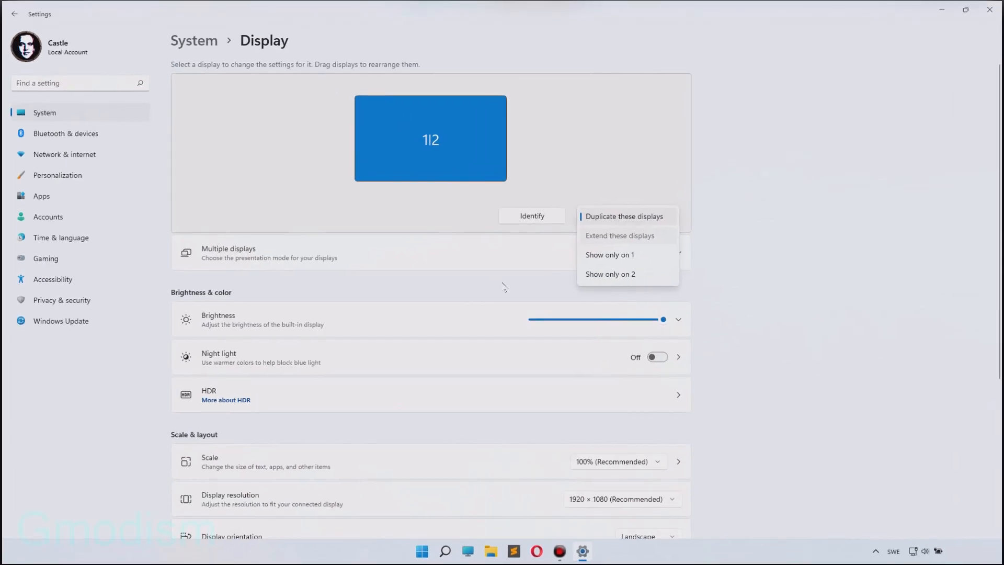
Step: Choose Extend these displays, keep the changes, and recheck the dropdown shows Extend
left_click(620, 235)
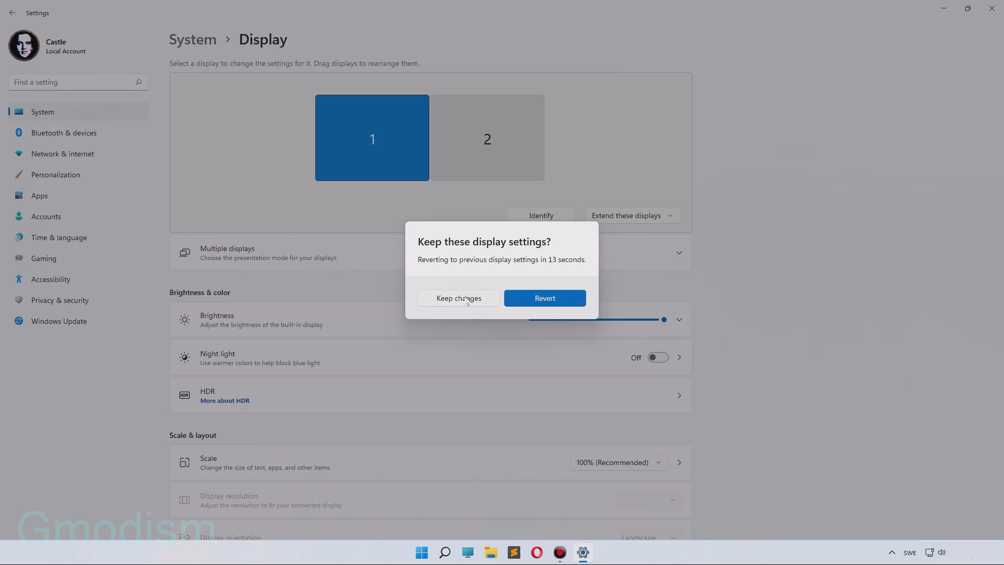
left_click(458, 298)
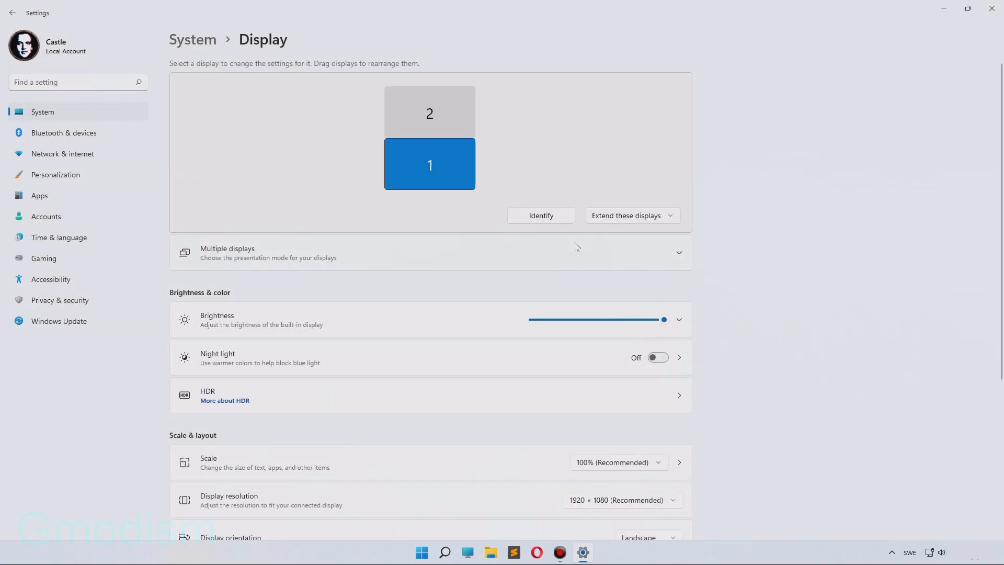
left_click(633, 216)
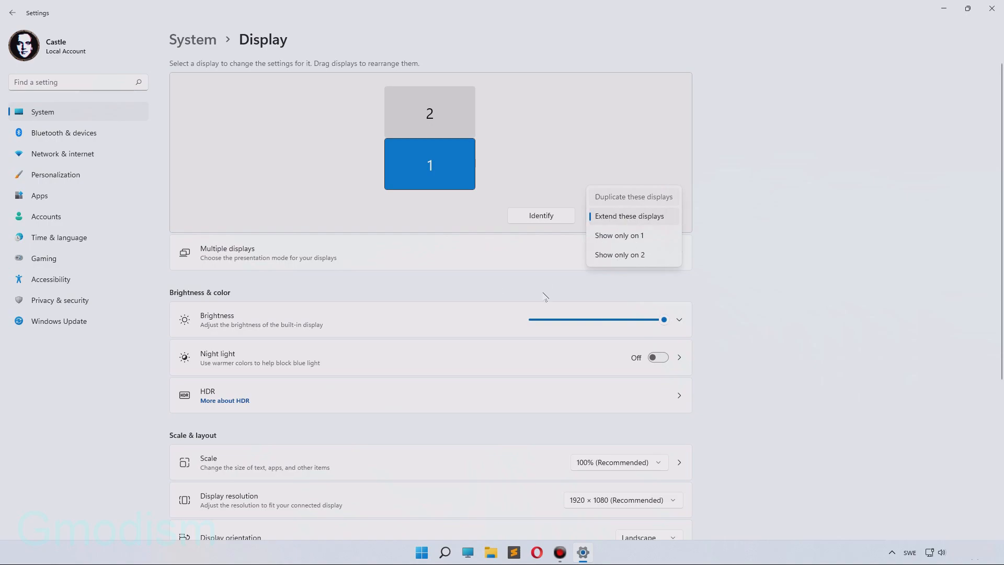
mouse_move(474, 307)
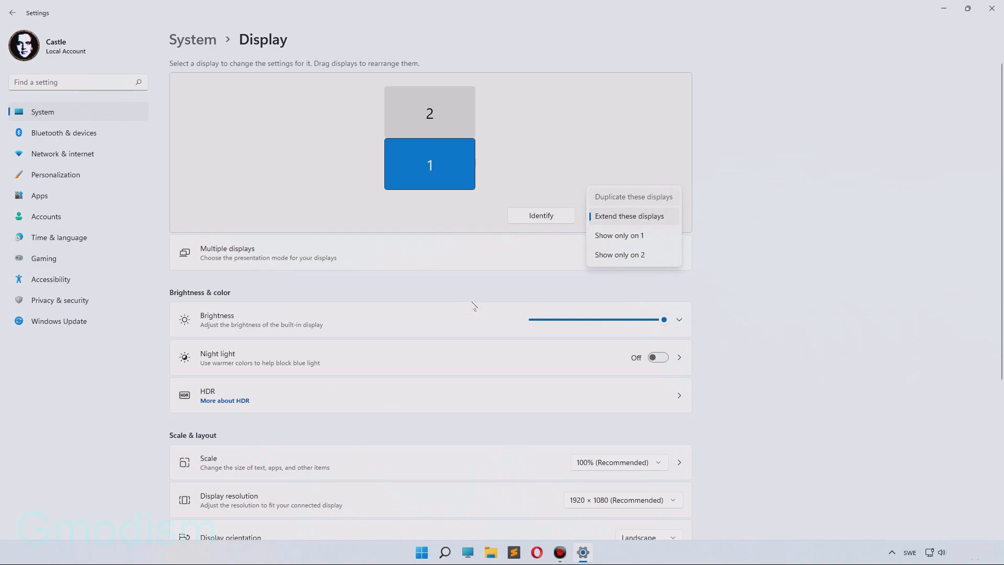
mouse_move(859, 315)
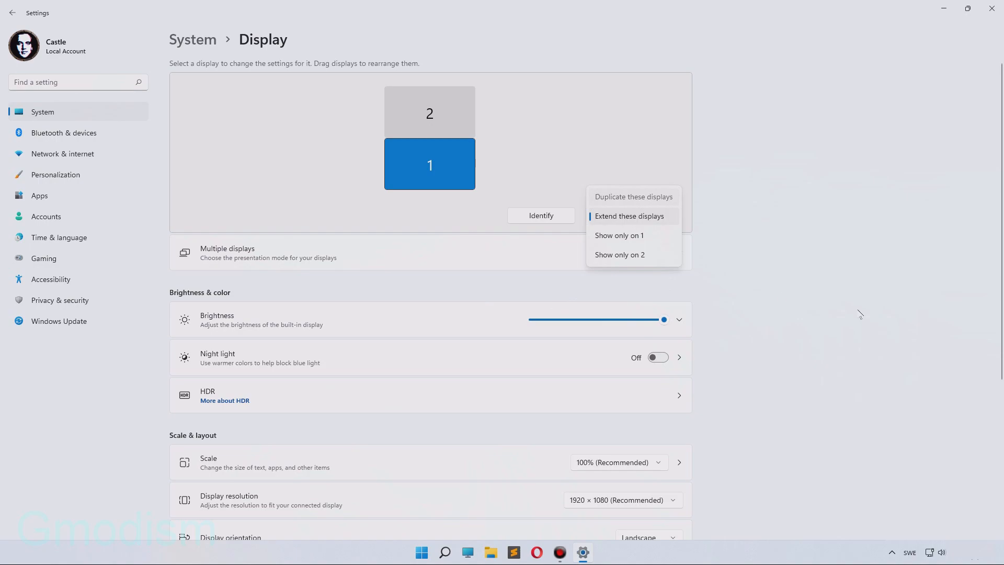